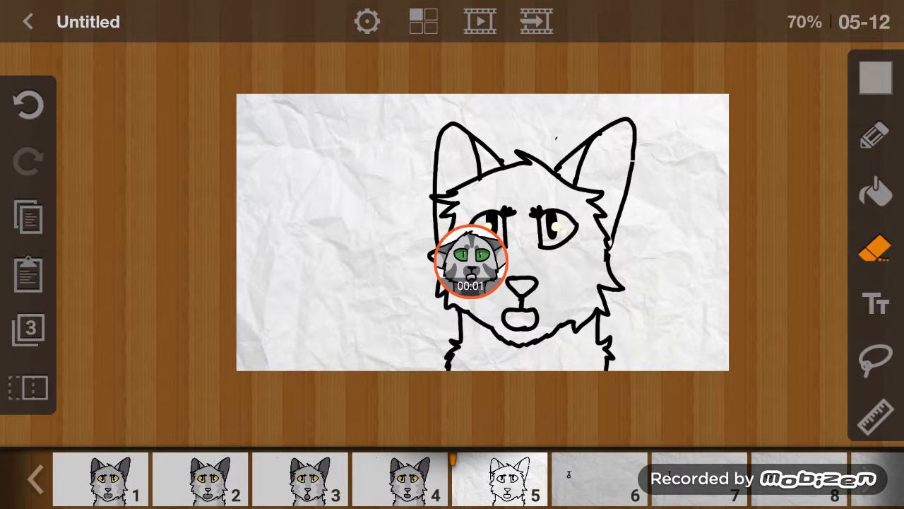
# Create a new Untitled project at 12 fps with the crumpled paper background from the Projects list.
pyautogui.click(28, 21)
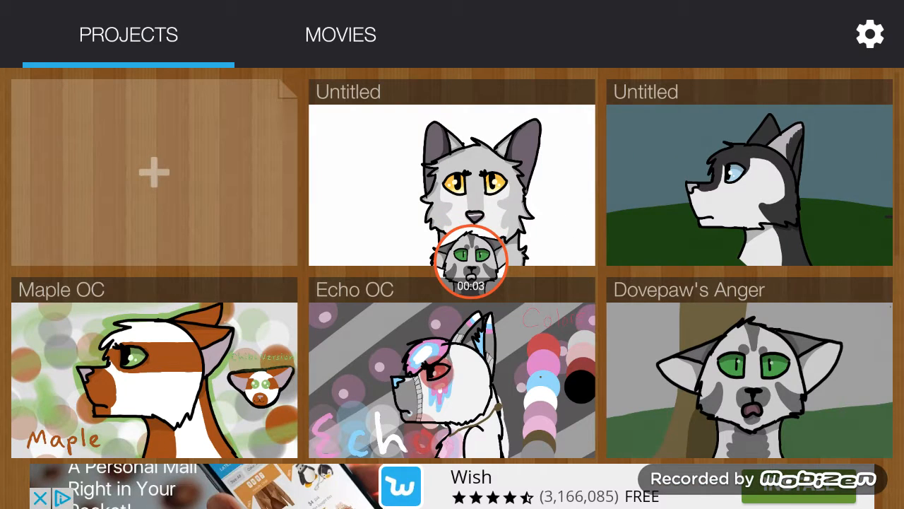
pyautogui.click(153, 172)
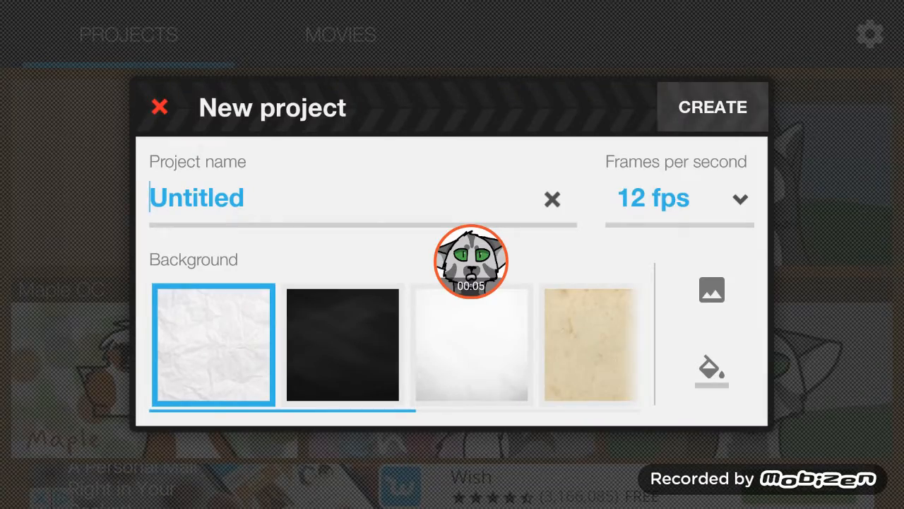
pyautogui.click(712, 108)
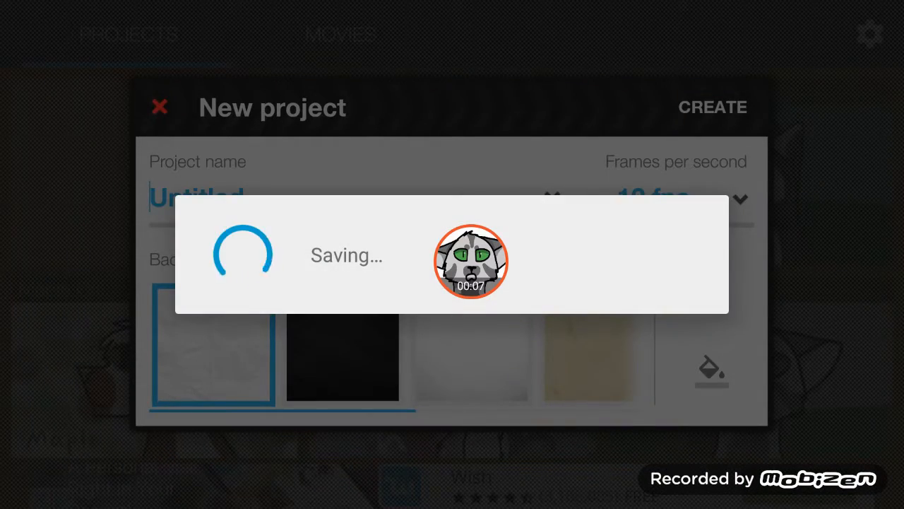
pyautogui.click(712, 107)
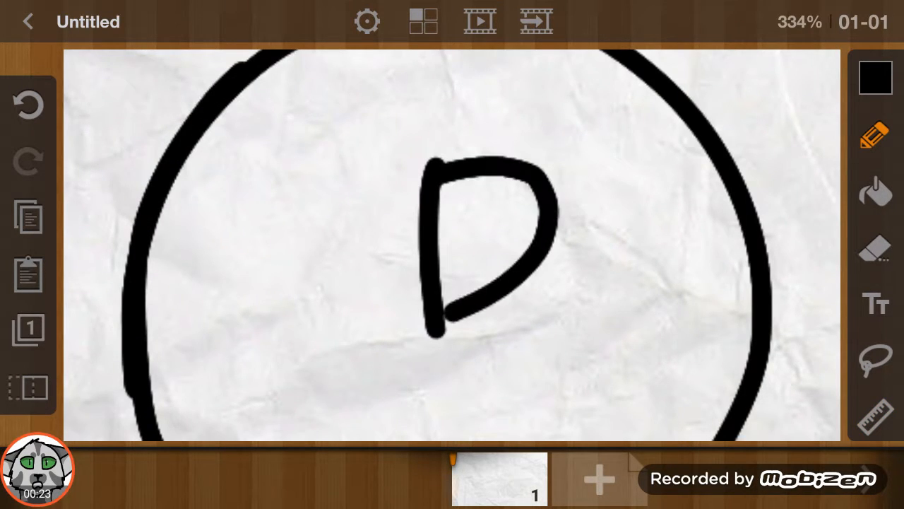
# Sketch a round cat face with two eye shapes, a small nose and a mouth using the pencil.
pyautogui.click(876, 304)
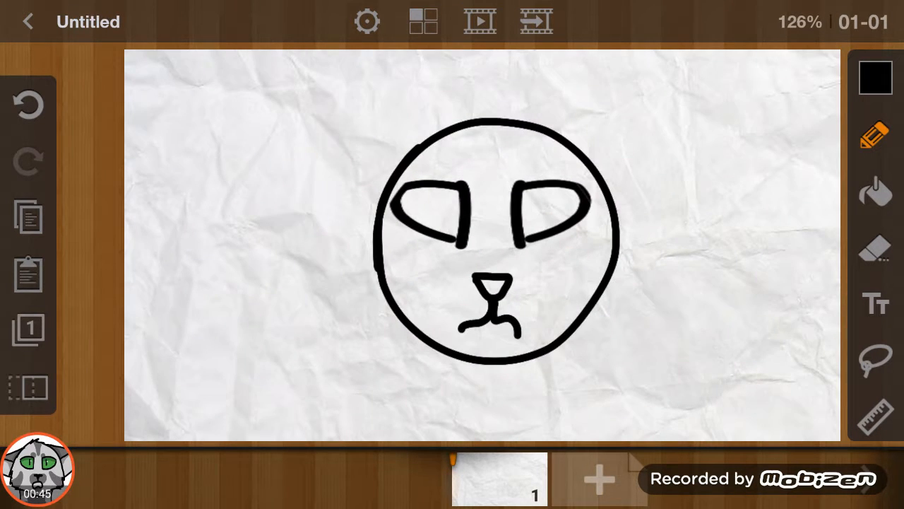
pyautogui.click(875, 134)
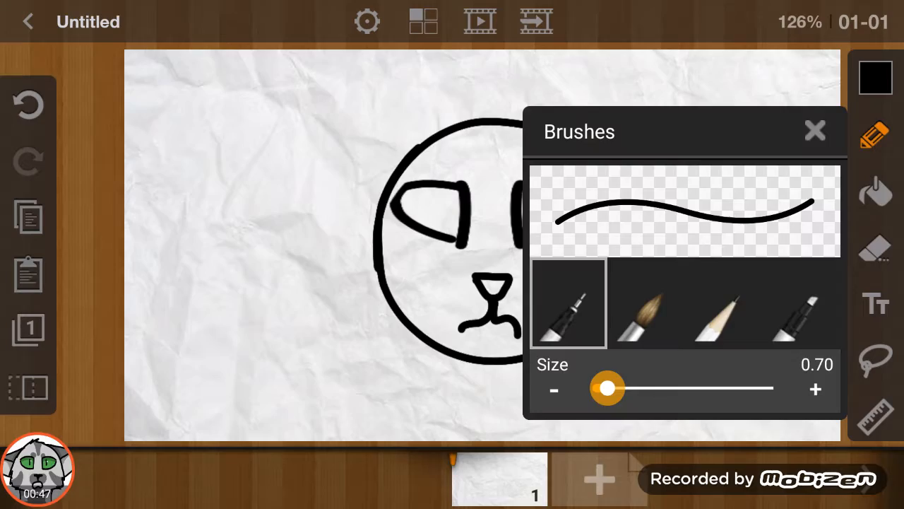
# Dismiss Brushes and reach the phone's photo albums via the project's Background image option.
pyautogui.click(814, 130)
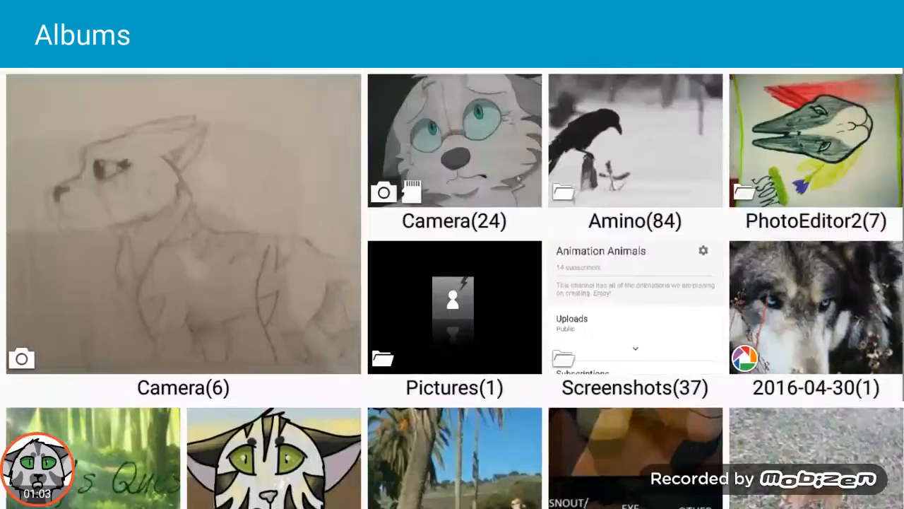
# Pick the eye colour reference chart from the albums as the project background.
pyautogui.scroll(-3)
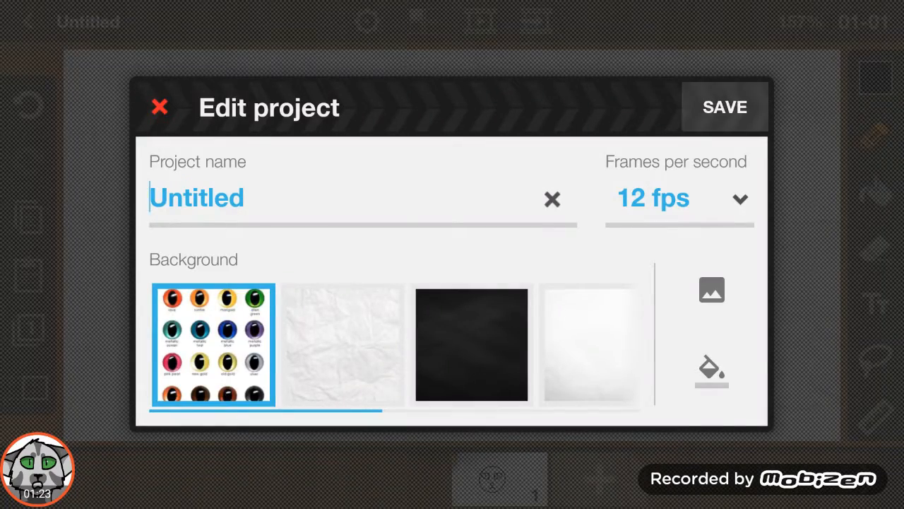
# Save the eye chart as background, check the layers, and add a second frame.
pyautogui.click(723, 107)
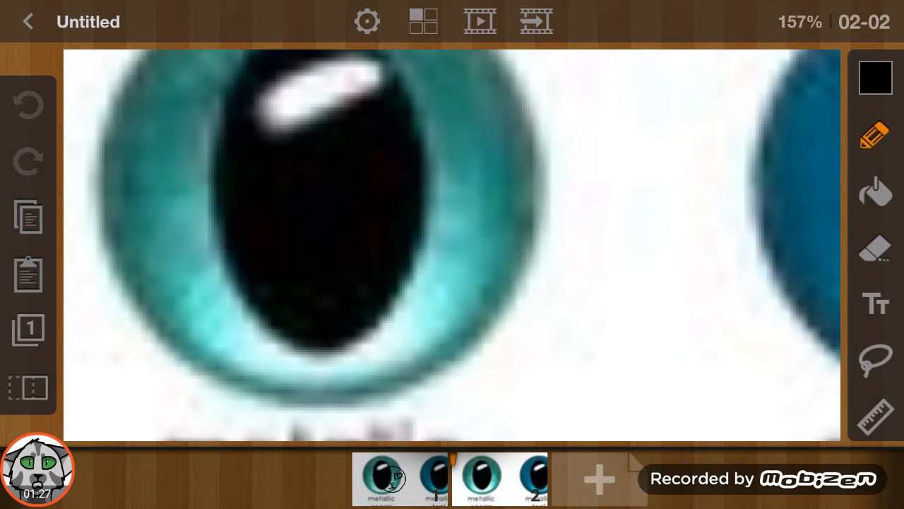
pyautogui.click(28, 328)
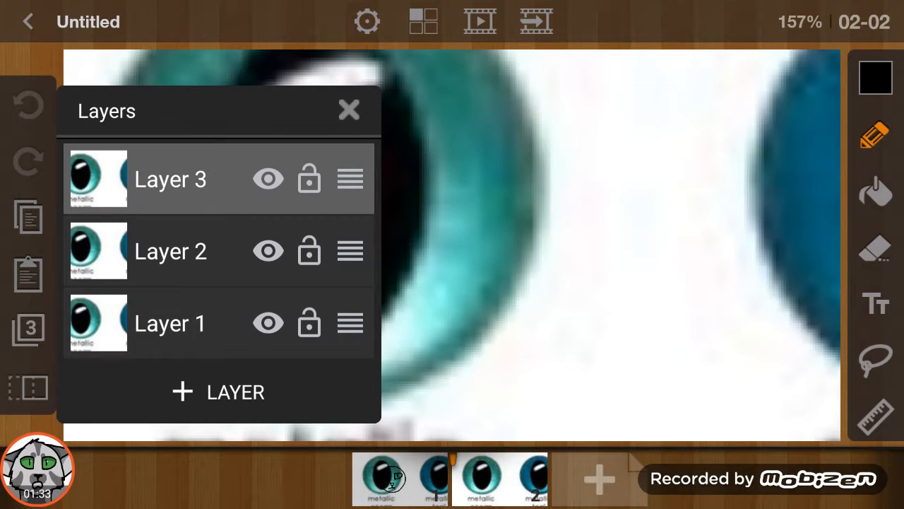
pyautogui.click(347, 110)
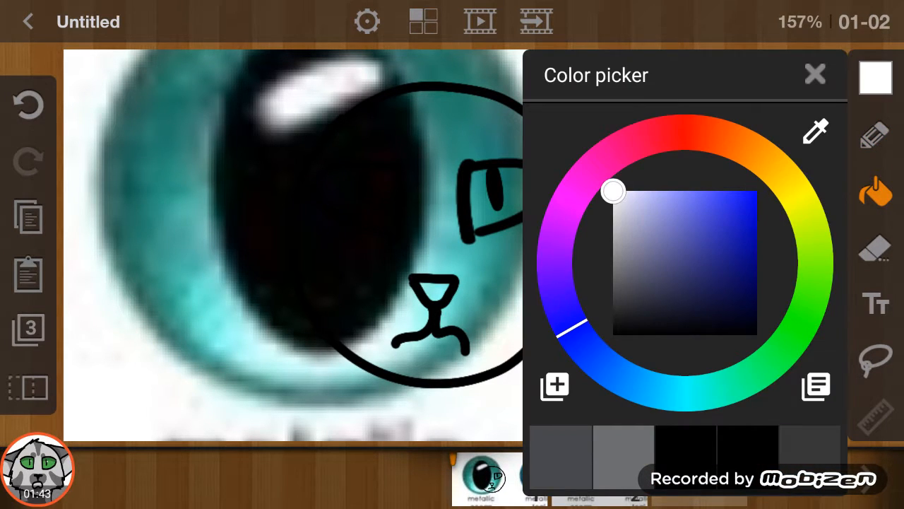
pyautogui.click(814, 73)
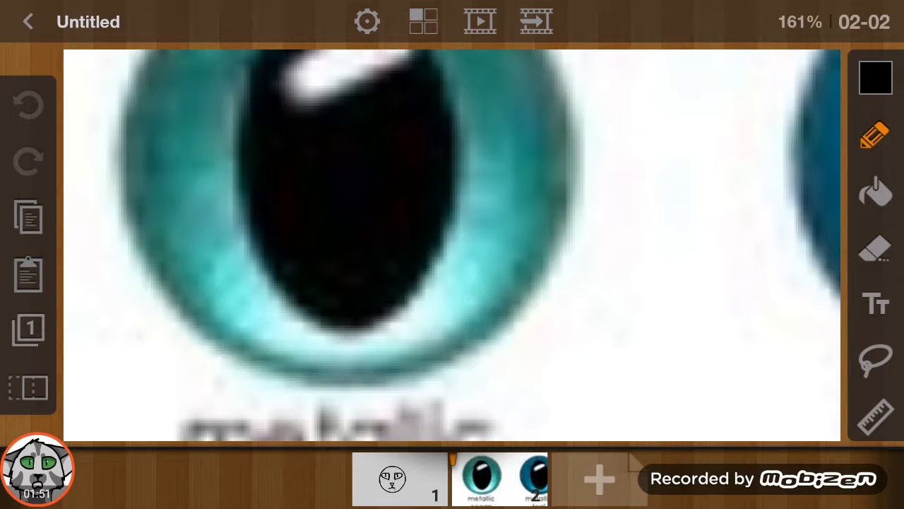
# Sample a light teal from the reference iris with the eyedropper as the drawing colour.
pyautogui.click(493, 116)
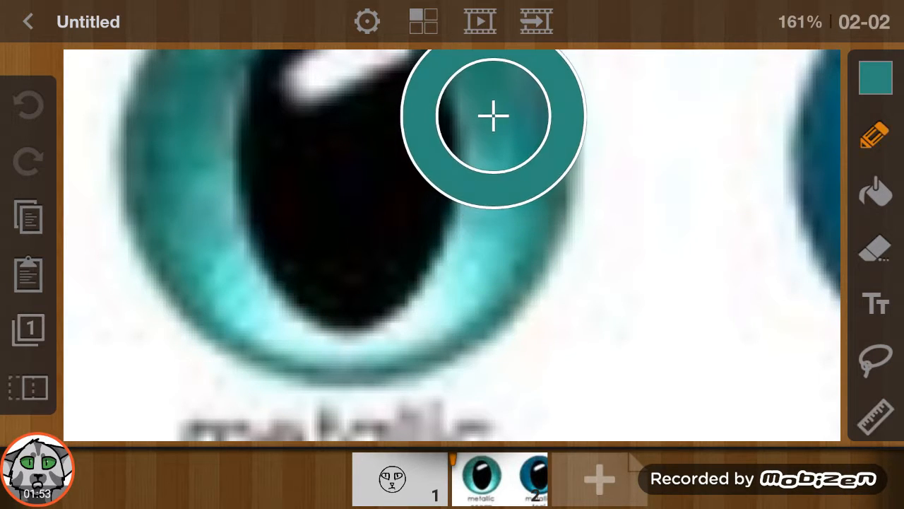
pyautogui.click(393, 477)
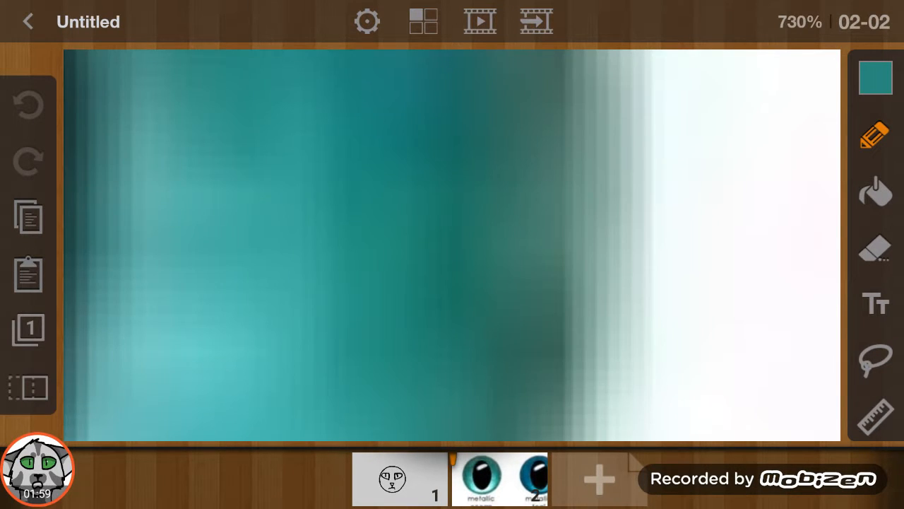
pyautogui.click(876, 78)
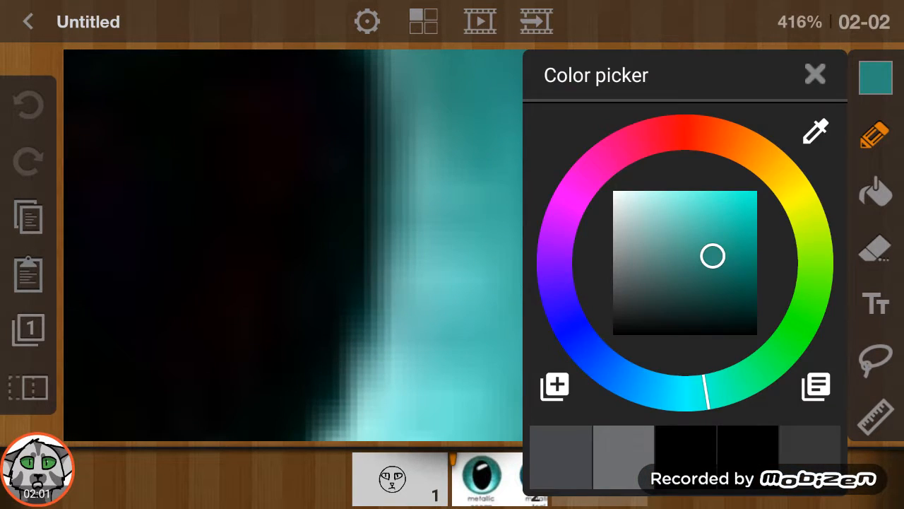
pyautogui.click(814, 74)
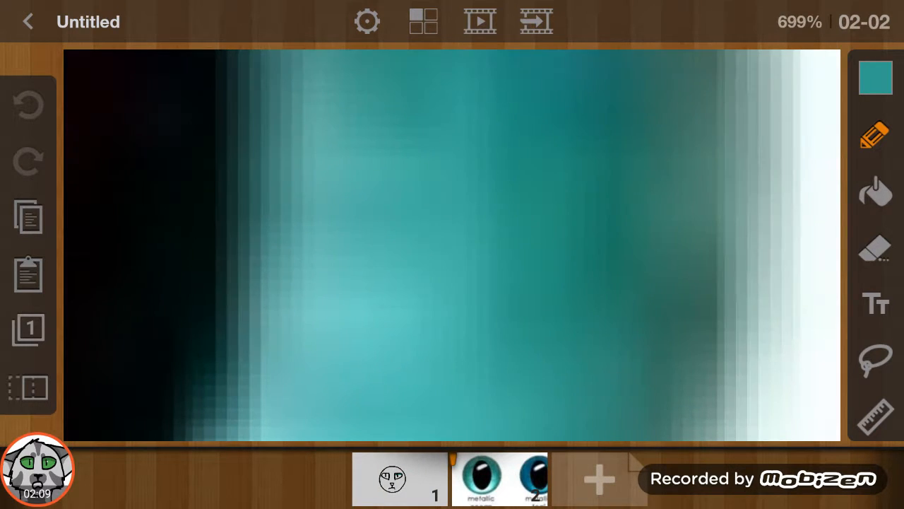
pyautogui.click(876, 77)
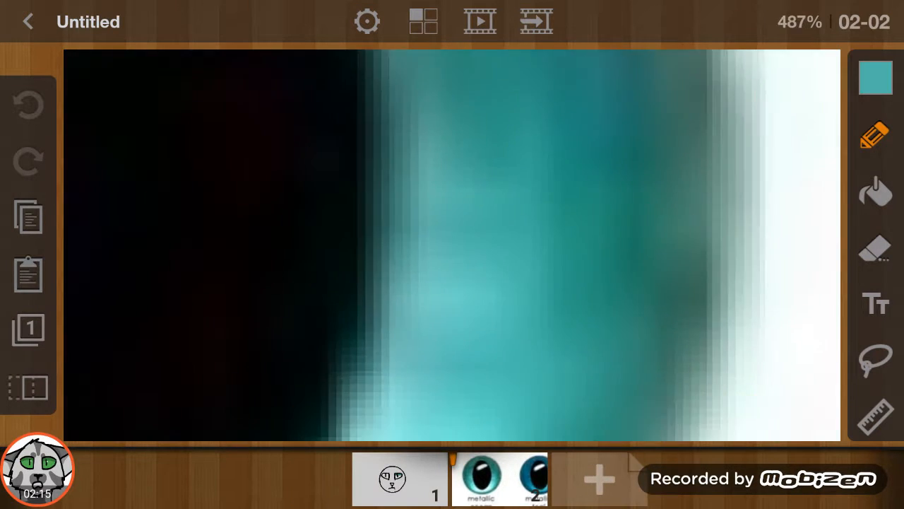
pyautogui.click(876, 77)
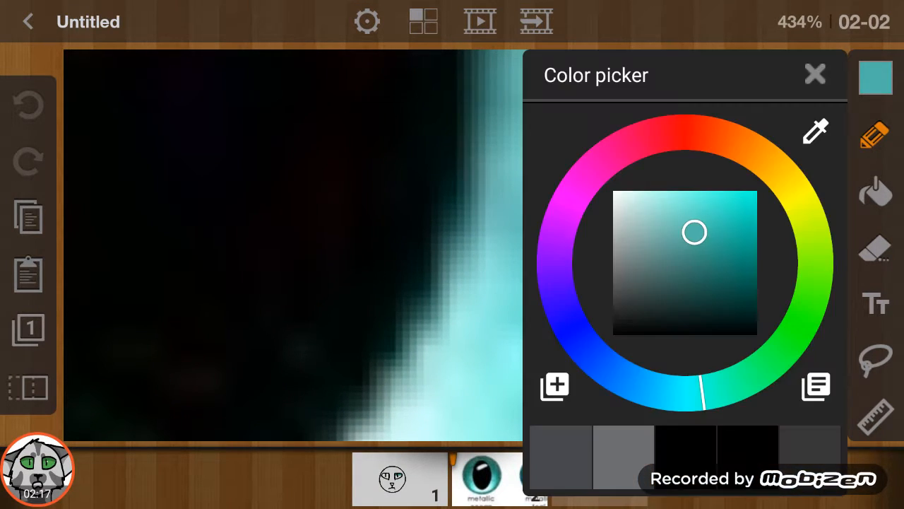
pyautogui.click(813, 74)
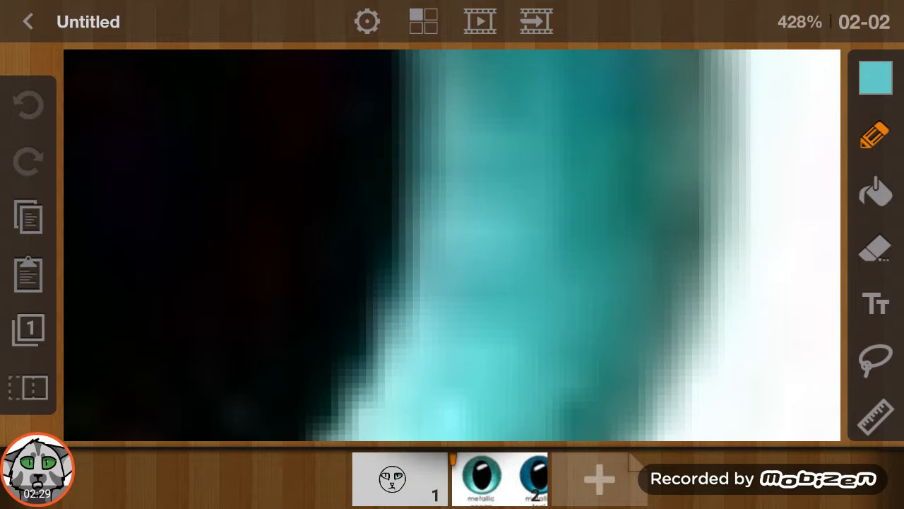
pyautogui.click(876, 78)
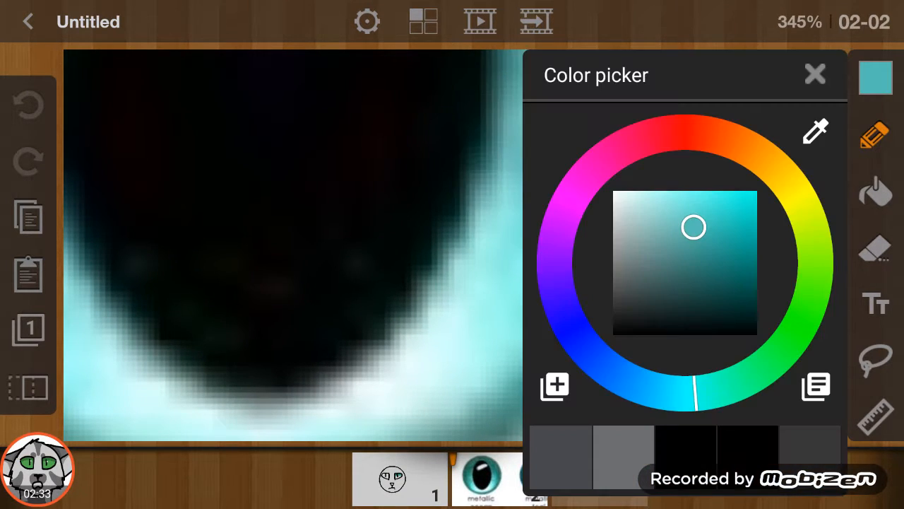
pyautogui.click(814, 73)
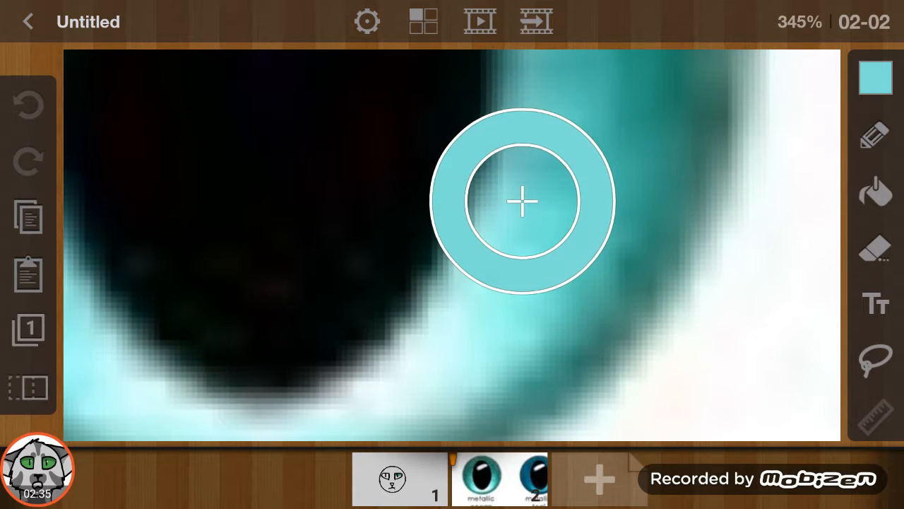
pyautogui.click(875, 134)
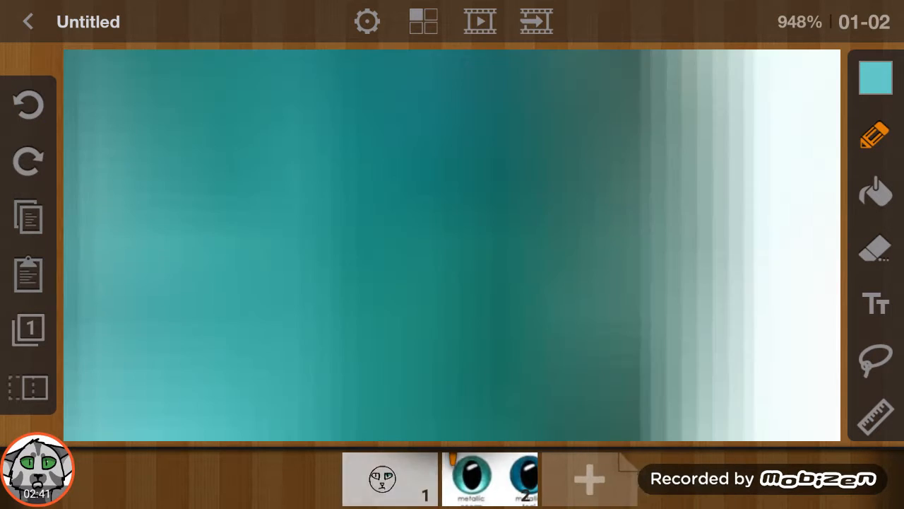
# Shade the cat's right eye on frame 1 with layered teal gradient bands sampled from the reference.
pyautogui.click(500, 477)
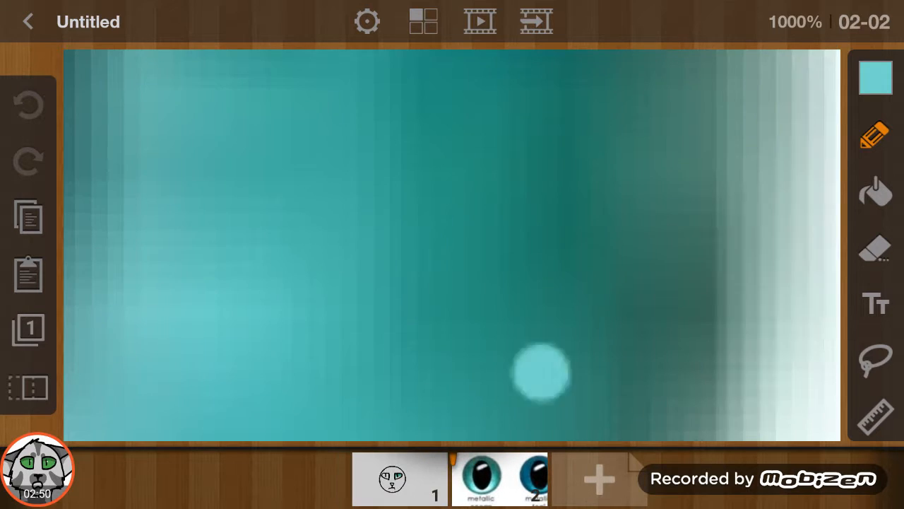
pyautogui.click(876, 77)
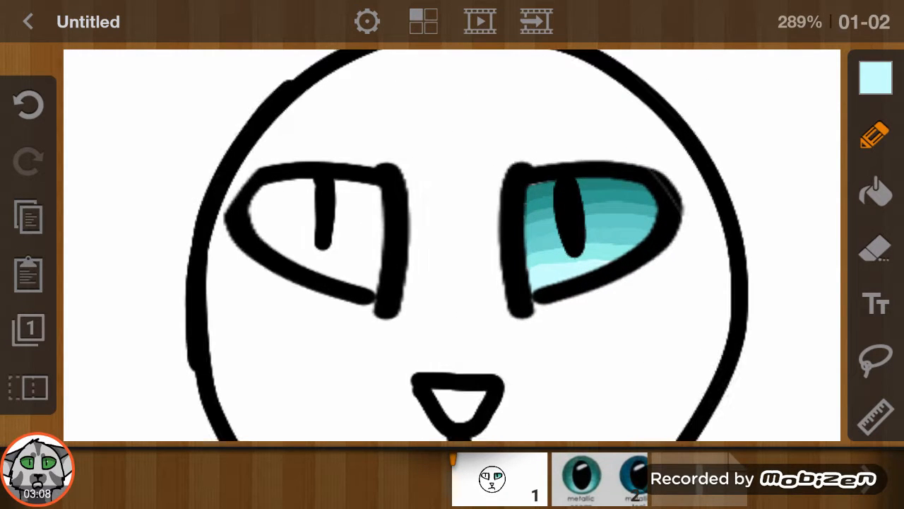
# Copy the shaded eye to the left side with the lasso, then bring up the Edit project dialog.
pyautogui.click(876, 360)
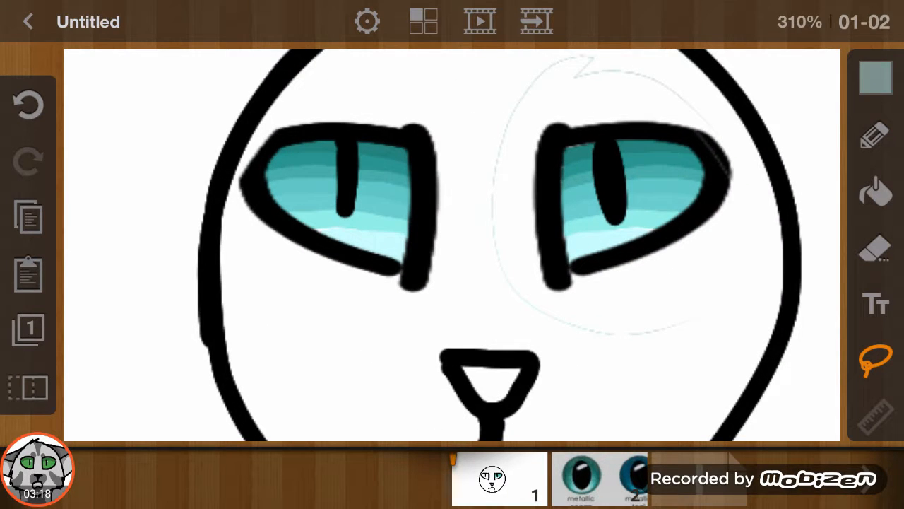
pyautogui.click(876, 78)
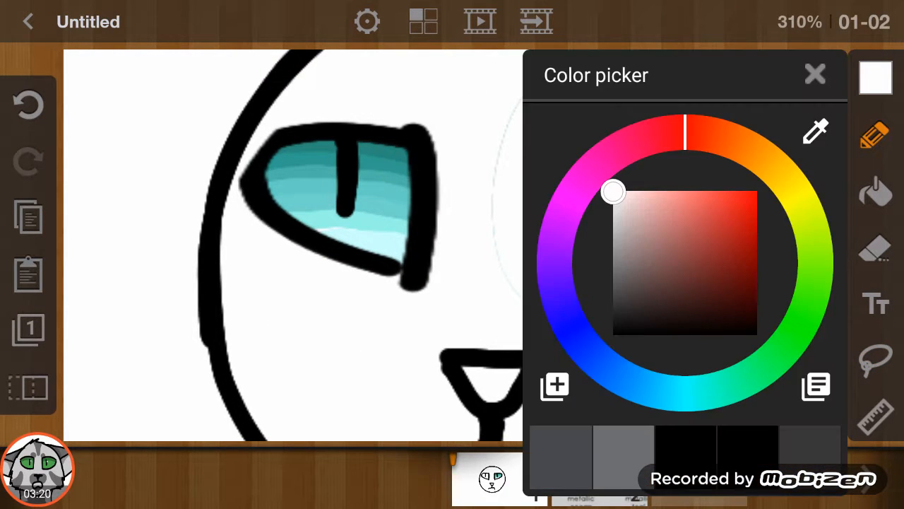
pyautogui.click(815, 73)
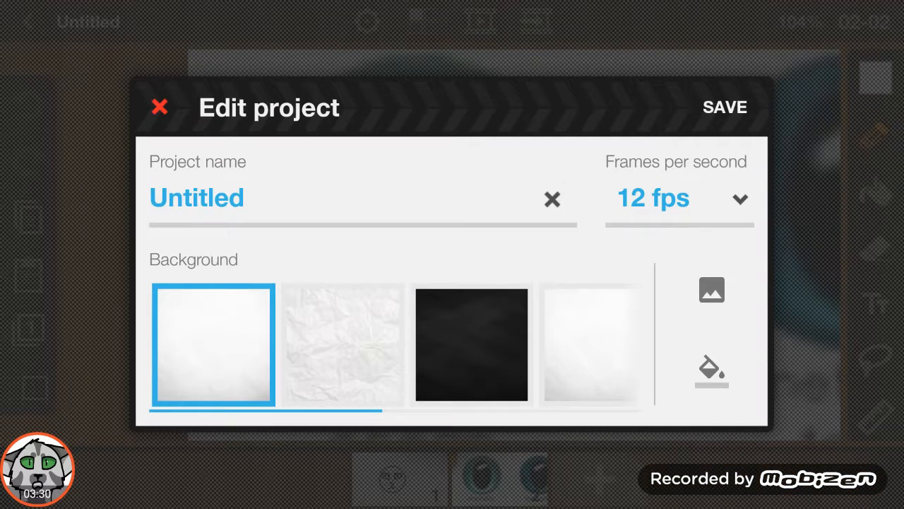
# Choose the husky drawing from Gallery as the project's background image.
pyautogui.click(712, 289)
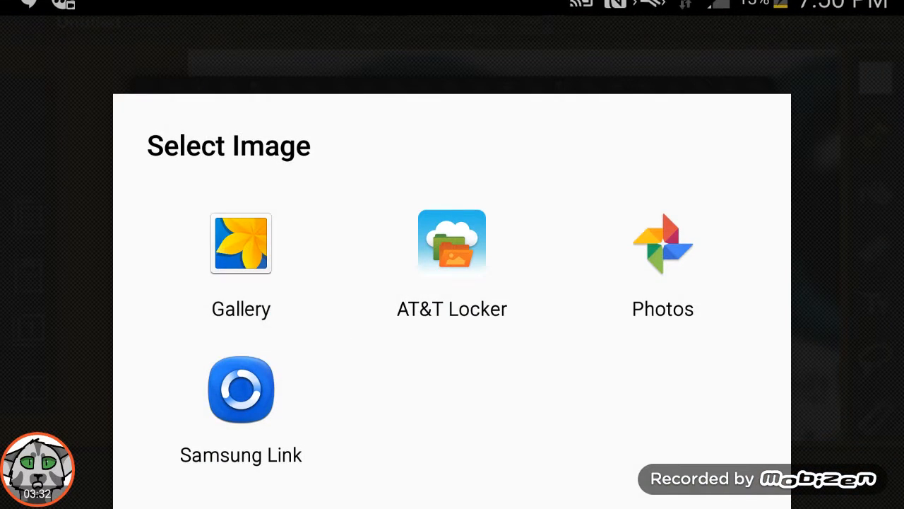
pyautogui.click(240, 243)
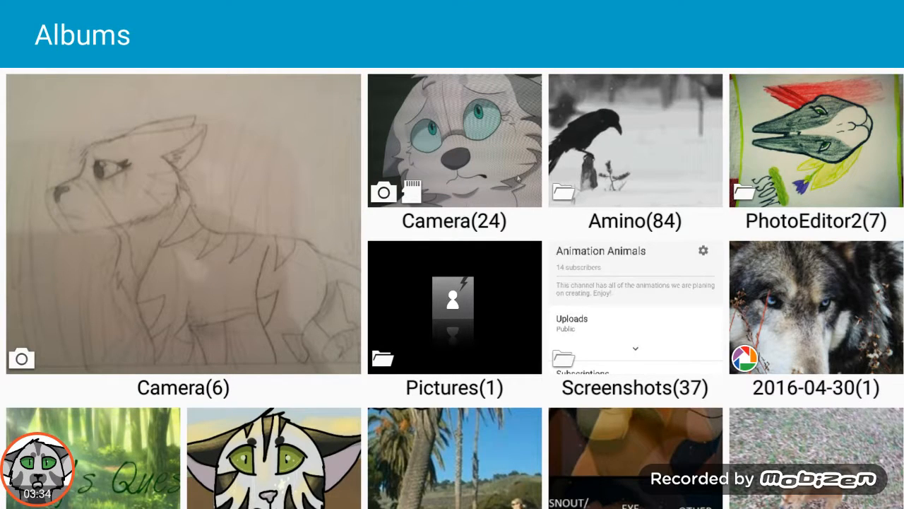
pyautogui.scroll(-3)
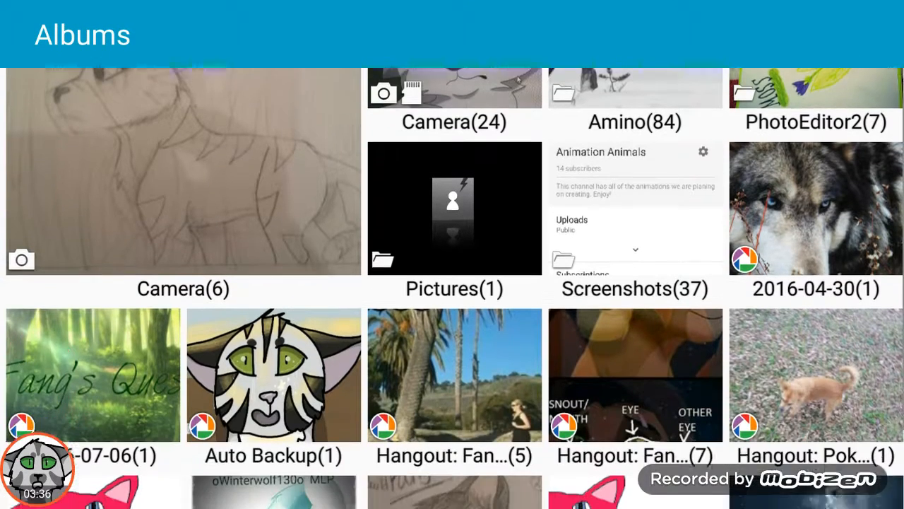
pyautogui.click(634, 207)
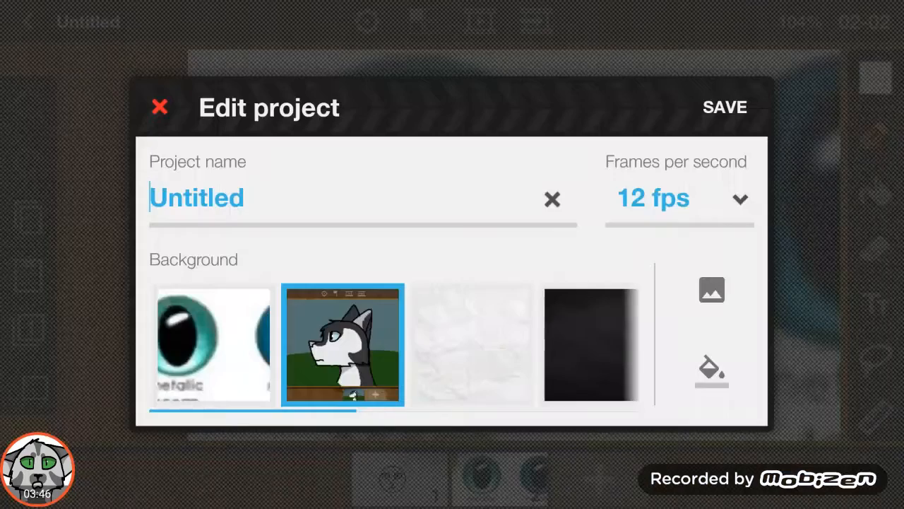
# Save the husky picture as the project background and return to the colour picker.
pyautogui.click(723, 107)
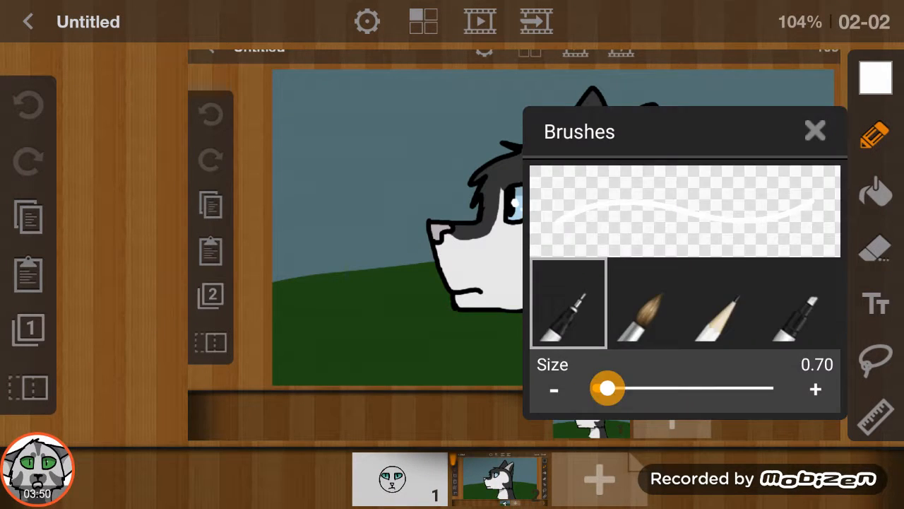
pyautogui.click(813, 131)
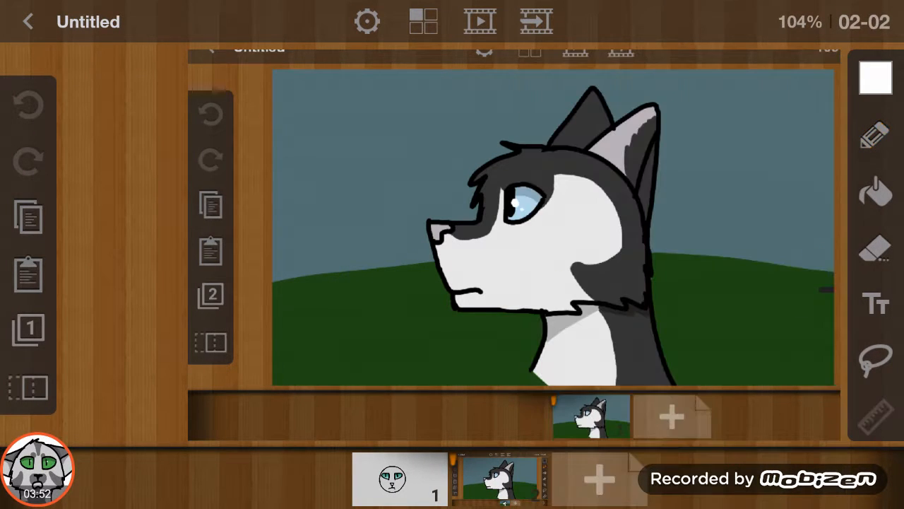
pyautogui.click(876, 78)
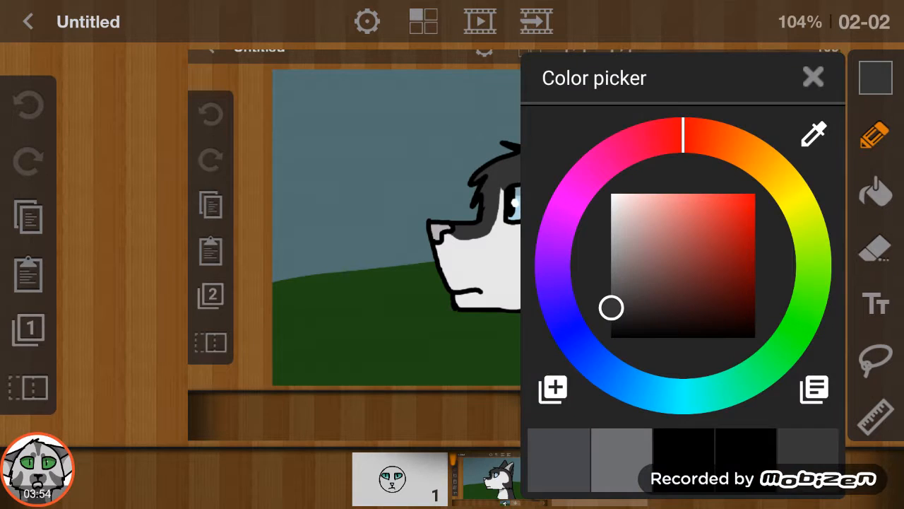